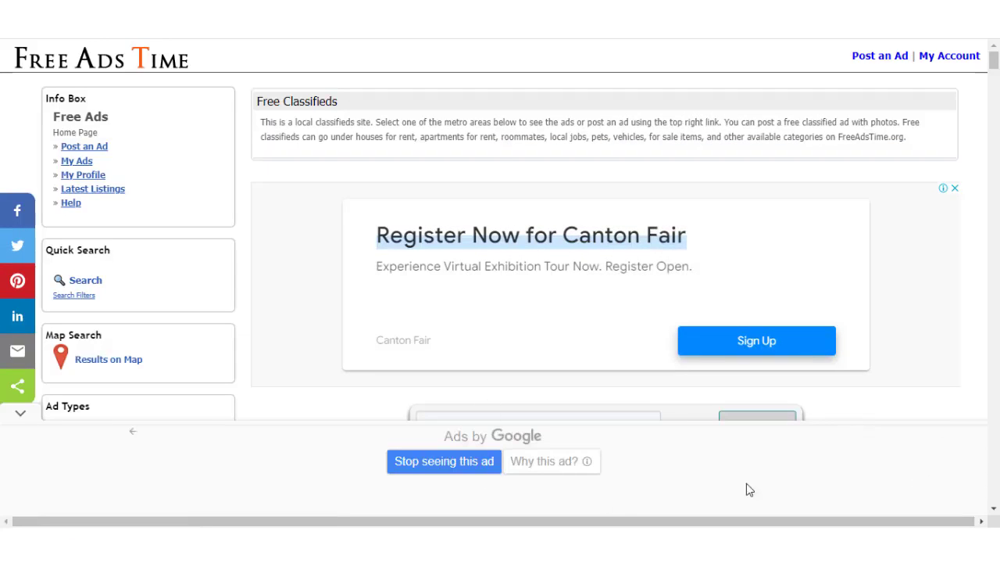
Scroll the Free Ads Time classifieds page and dismiss a Google ad with 'Stop seeing this ad'.
scroll(down, 3)
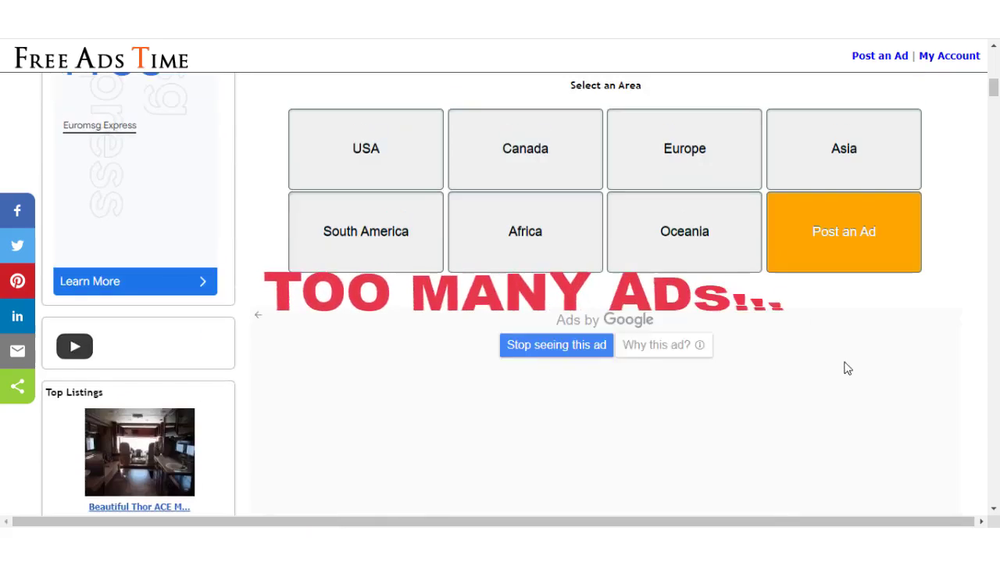
click(365, 148)
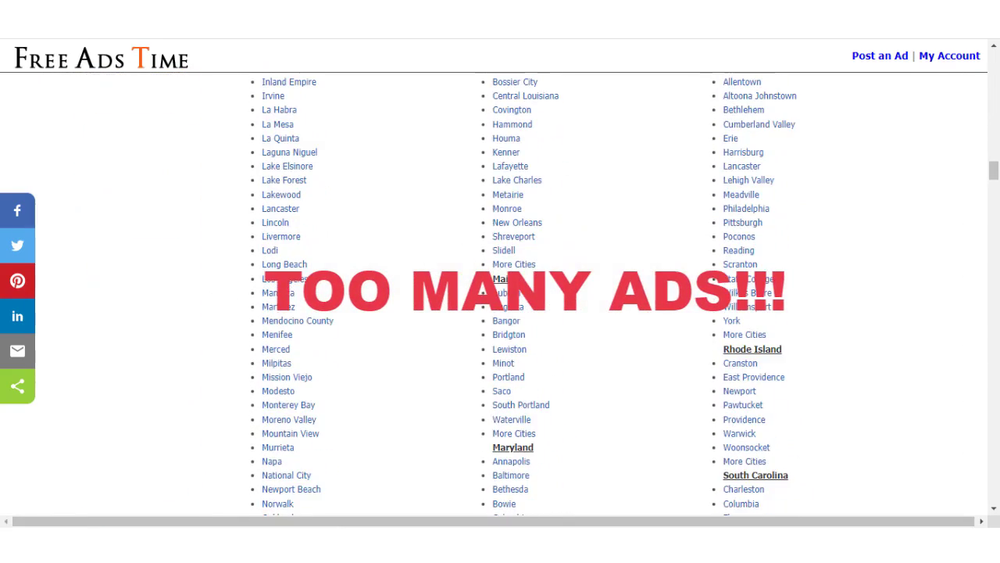
scroll(down, 3)
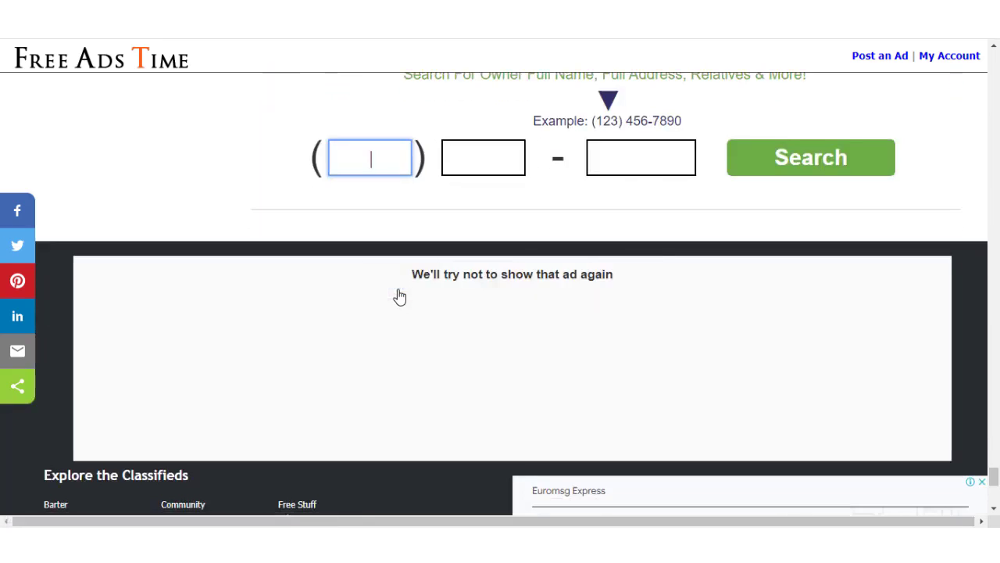
scroll(down, 3)
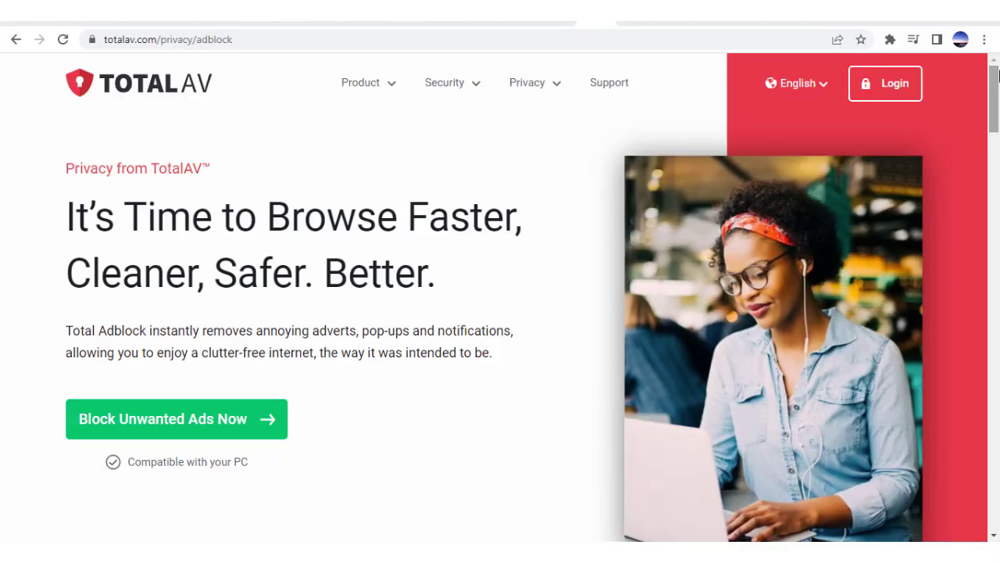
Scroll the totalav.com/privacy/adblock page through its Chrome and Safari sections.
scroll(down, 3)
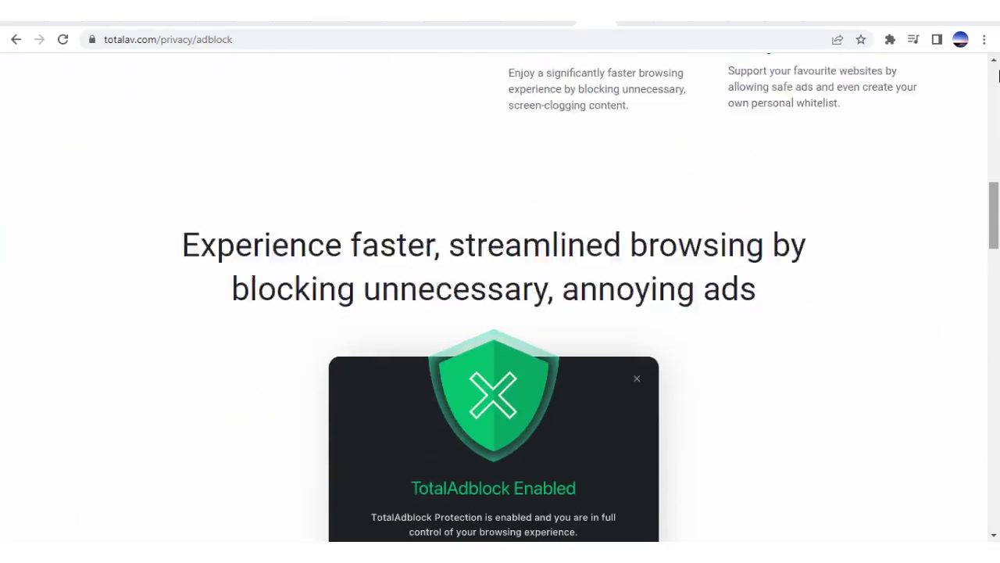
scroll(up, 3)
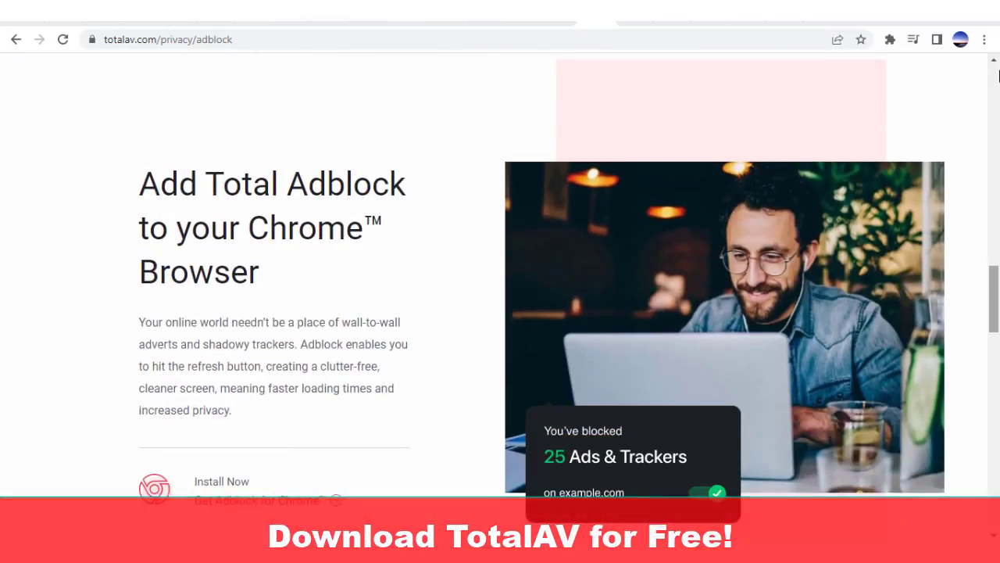
scroll(down, 3)
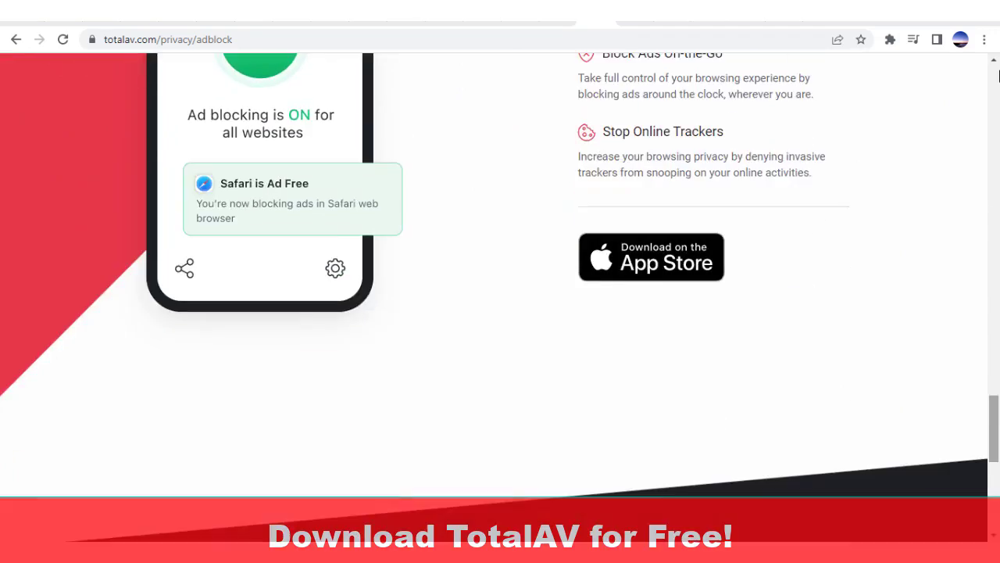
scroll(down, 3)
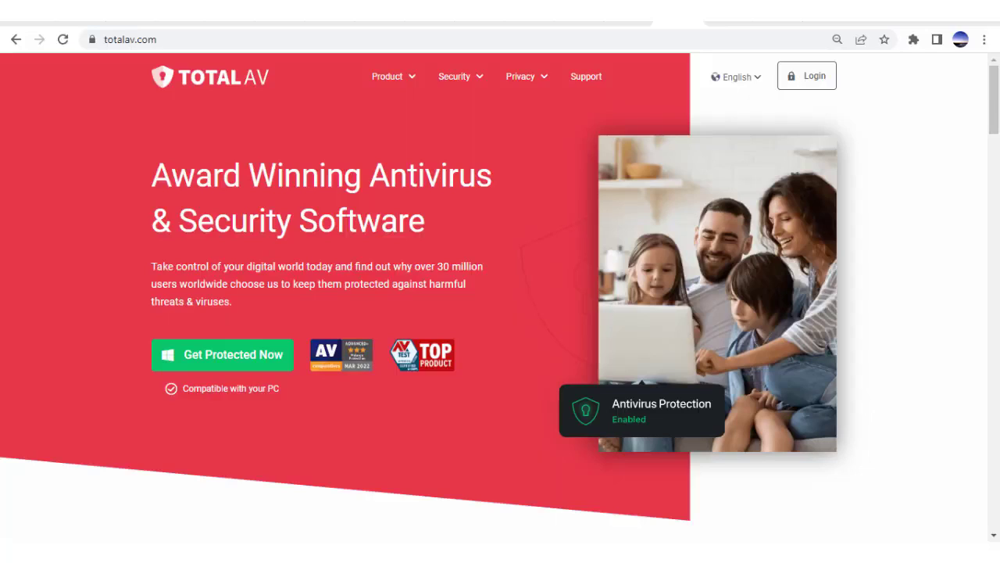
Scroll the TotalAV home page and open the Windows app page via Get Protected Now.
scroll(down, 3)
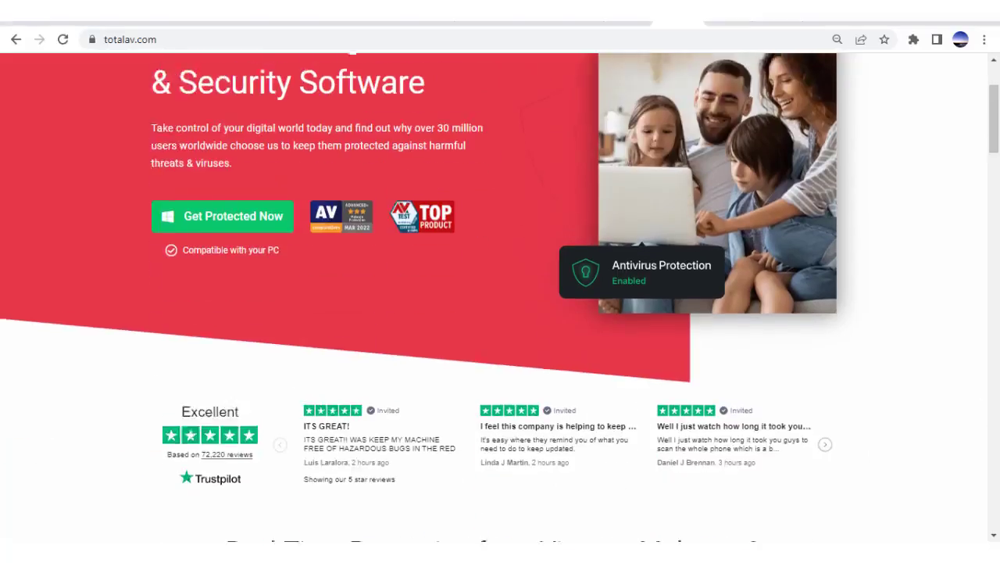
scroll(down, 3)
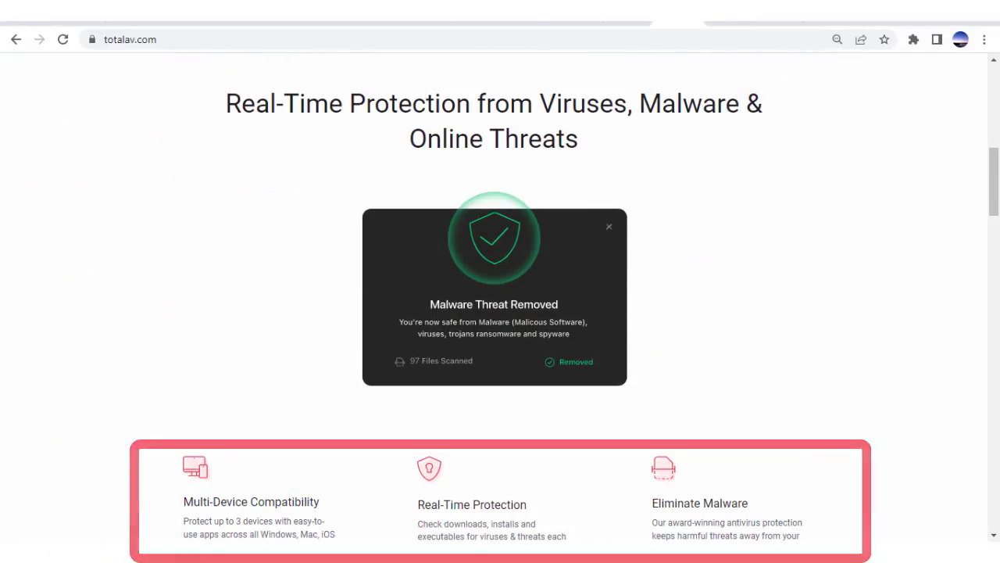
click(609, 226)
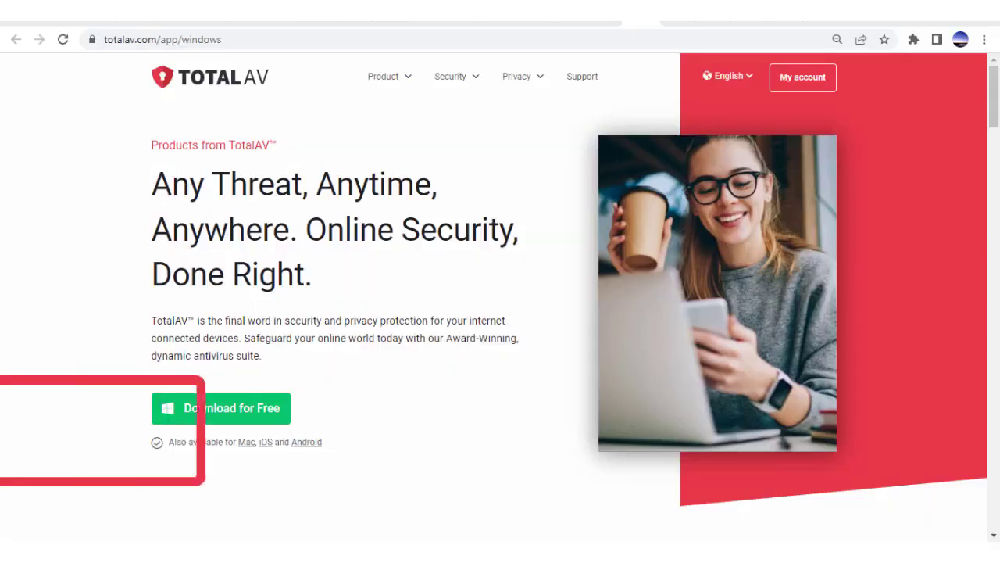
Review the Windows download page, then close the browser to show the desktop.
click(220, 408)
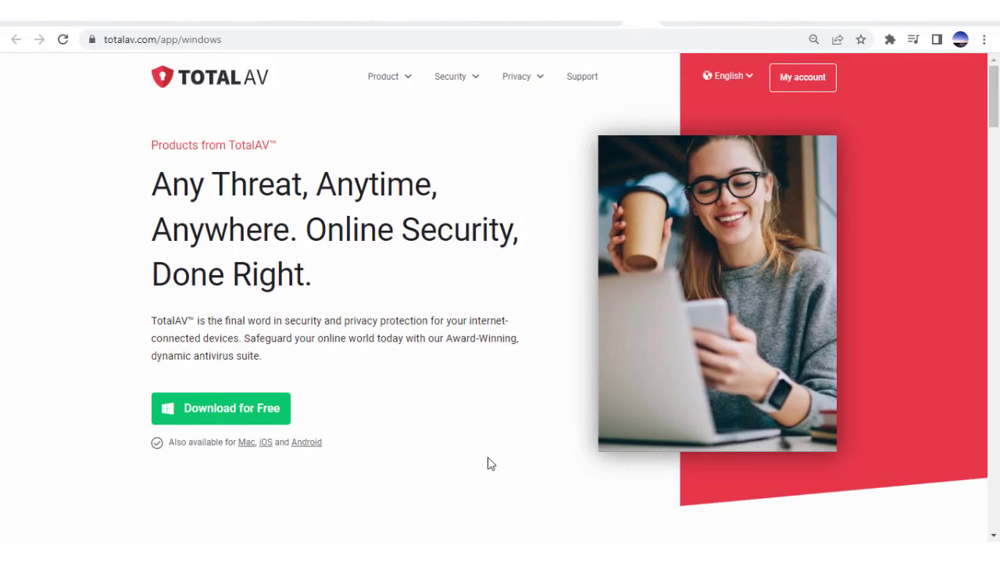
click(220, 408)
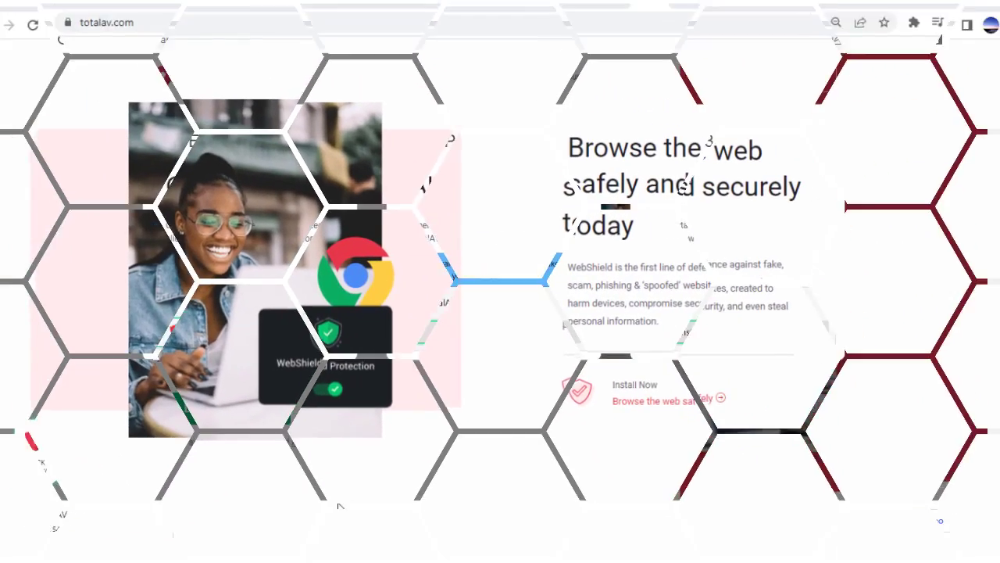
scroll(down, 3)
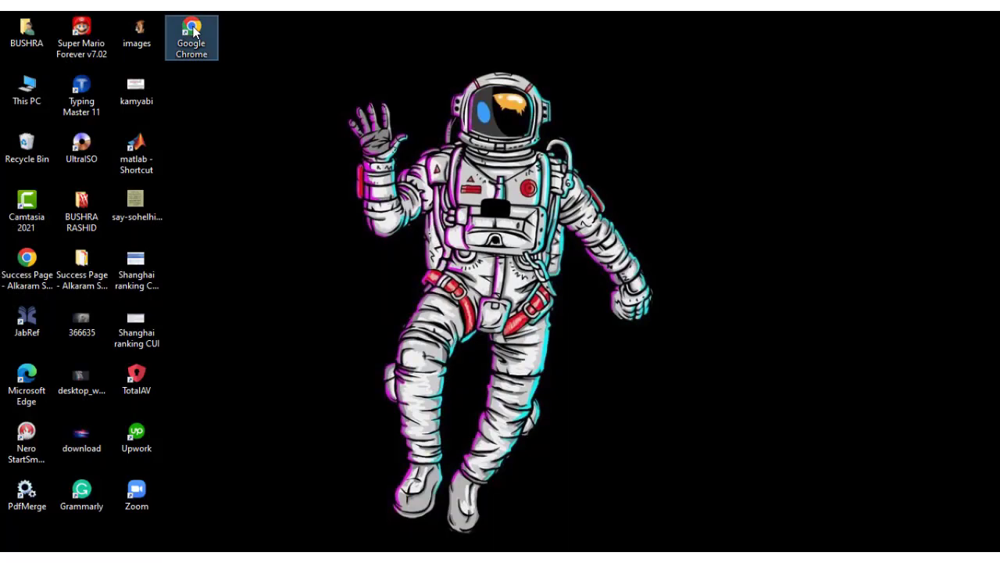
Launch Chrome and search the Chrome Web Store for 'totalav'.
double_click(191, 37)
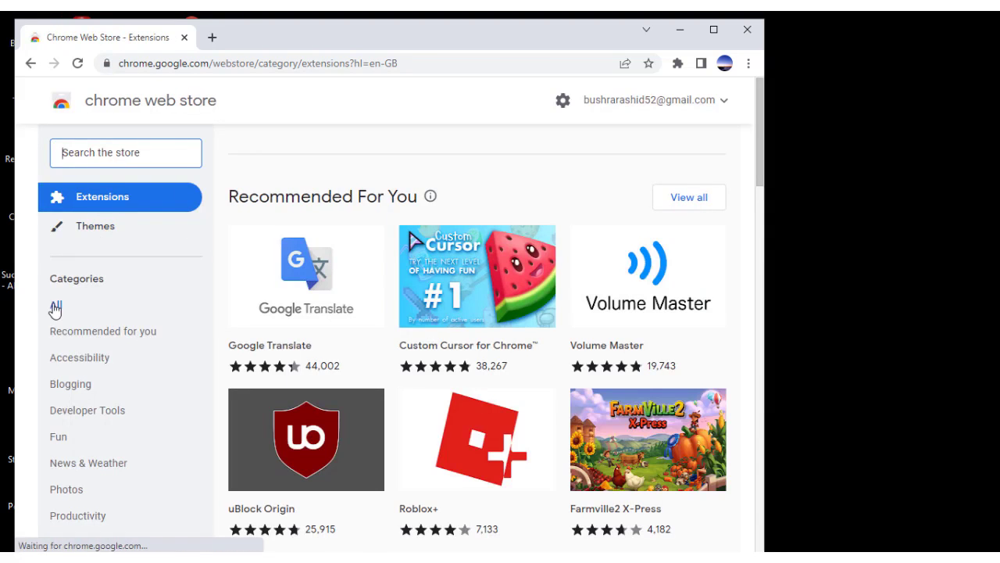
text(totalav)
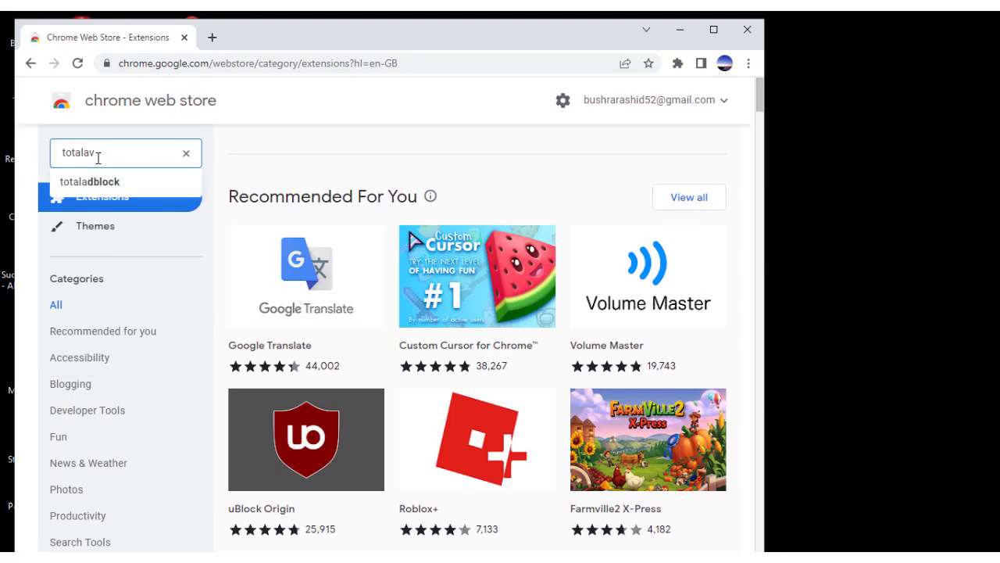
key(Return)
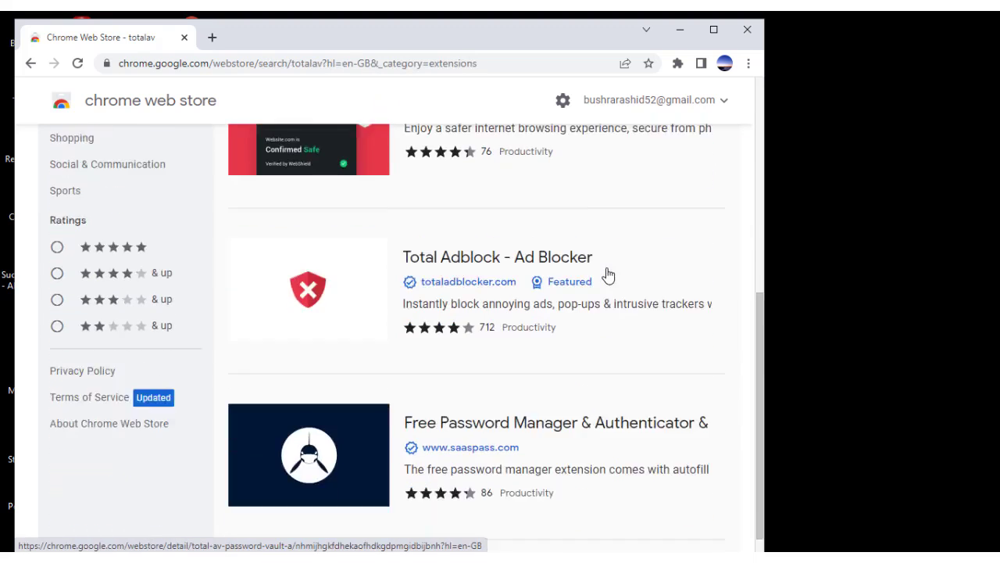
Open the Total Adblock - Ad Blocker listing and add it to Chrome.
click(497, 256)
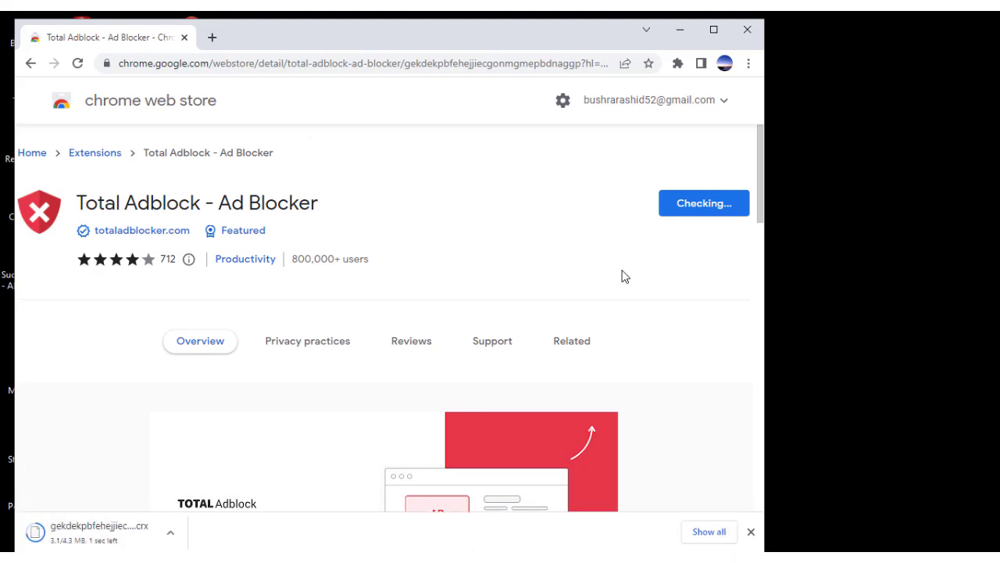
click(702, 203)
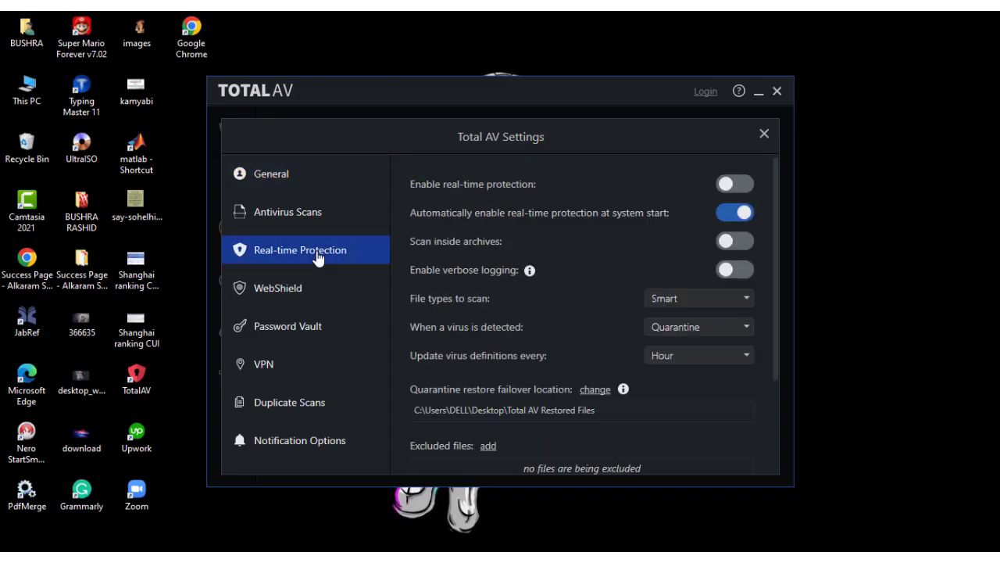
Select Real-time Protection in TotalAV Settings.
click(733, 184)
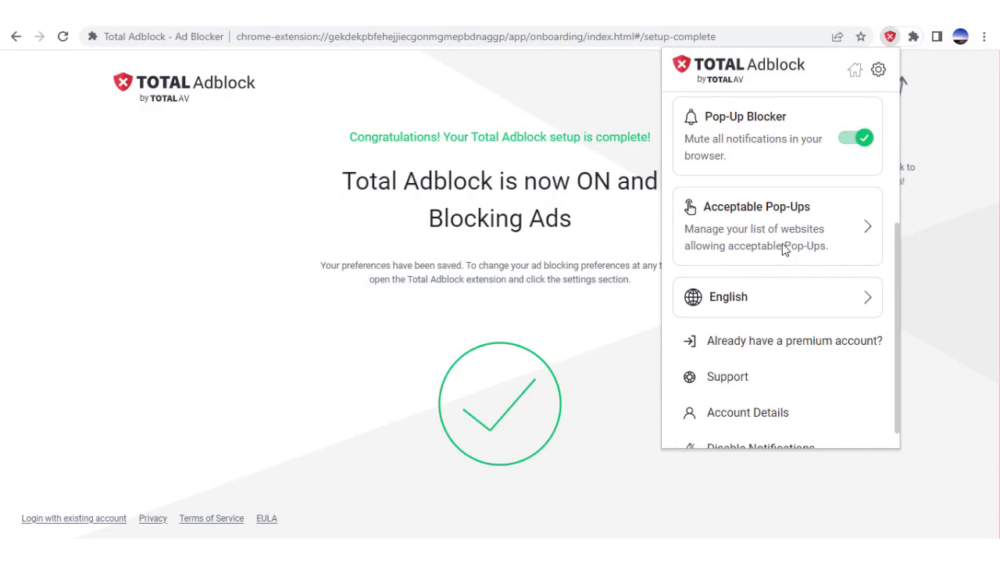
Confirm Pop-Up Blocker is enabled in the Total Adblock popup.
click(776, 226)
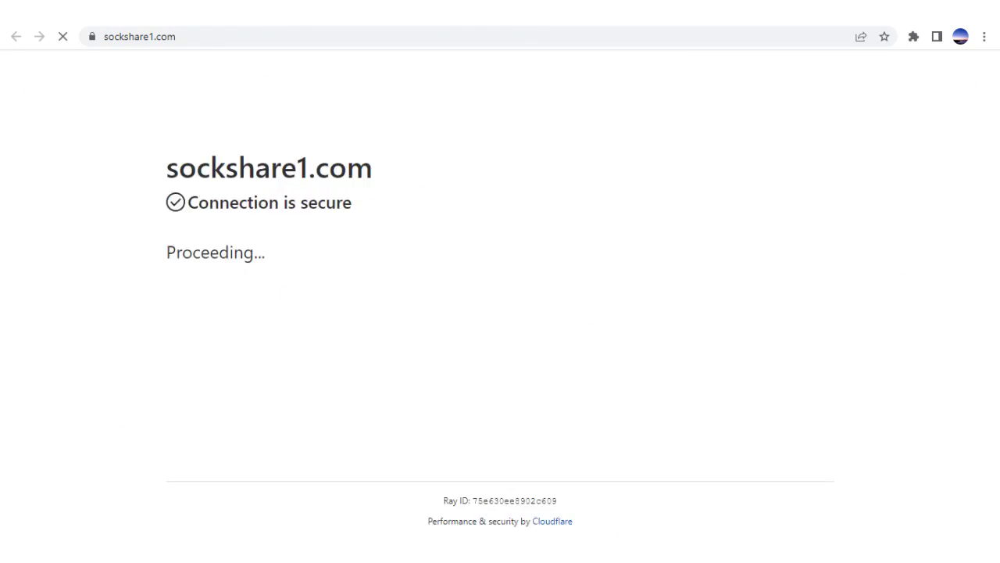
Open totalav.com/product/total-security and scroll to the plan comparison with first-year prices.
click(913, 37)
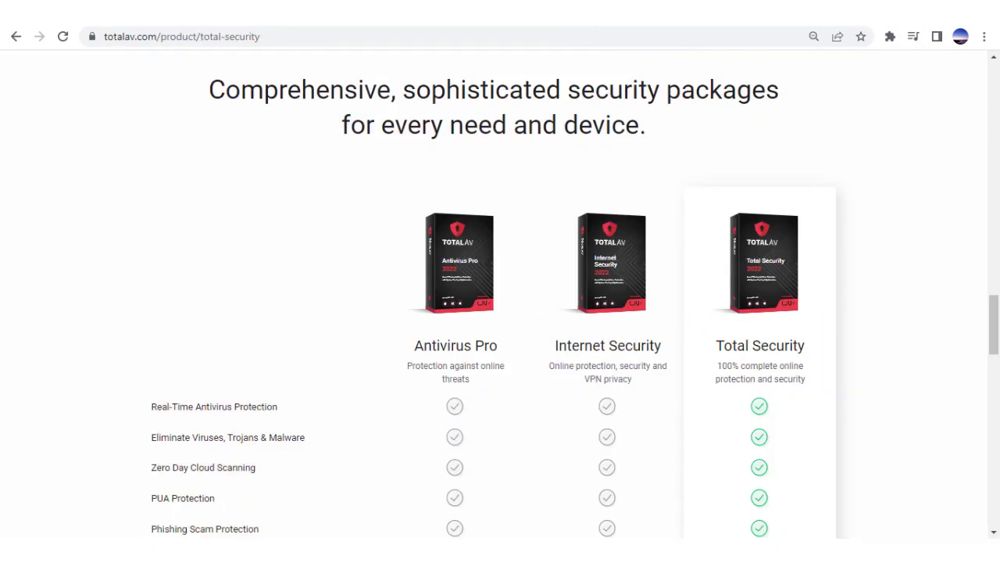
scroll(down, 3)
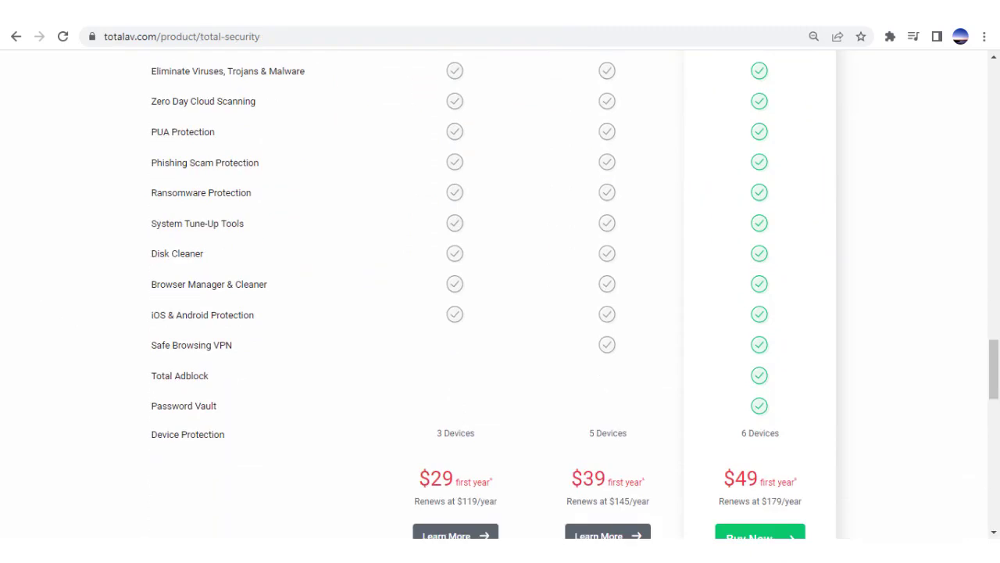